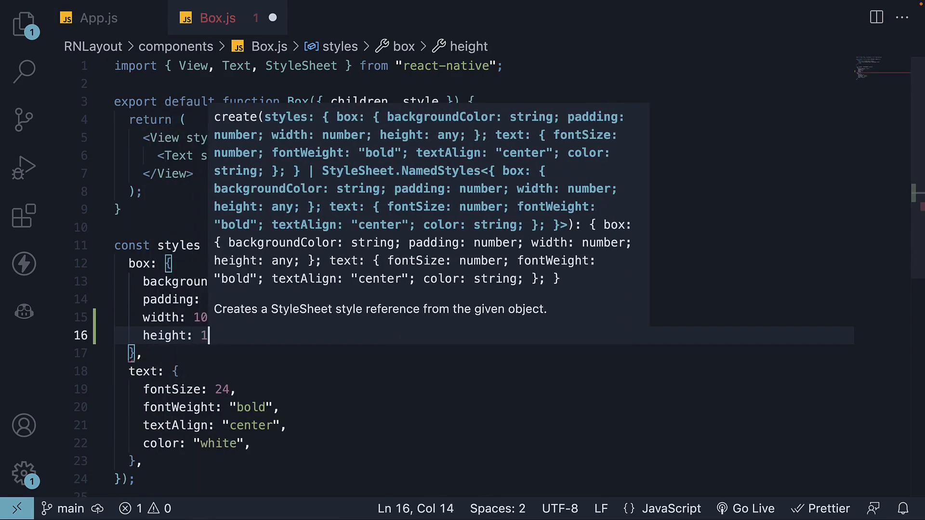
- In the Box.js editor tab, add a height property to the box style beneath width
{"action": "left_click", "coordinate": [98, 18]}
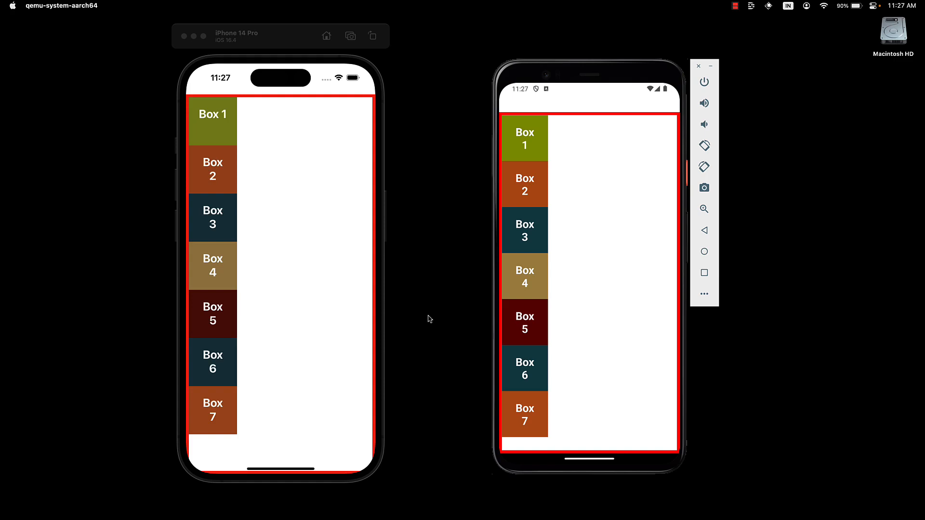
{"action": "mouse_move", "coordinate": [333, 307]}
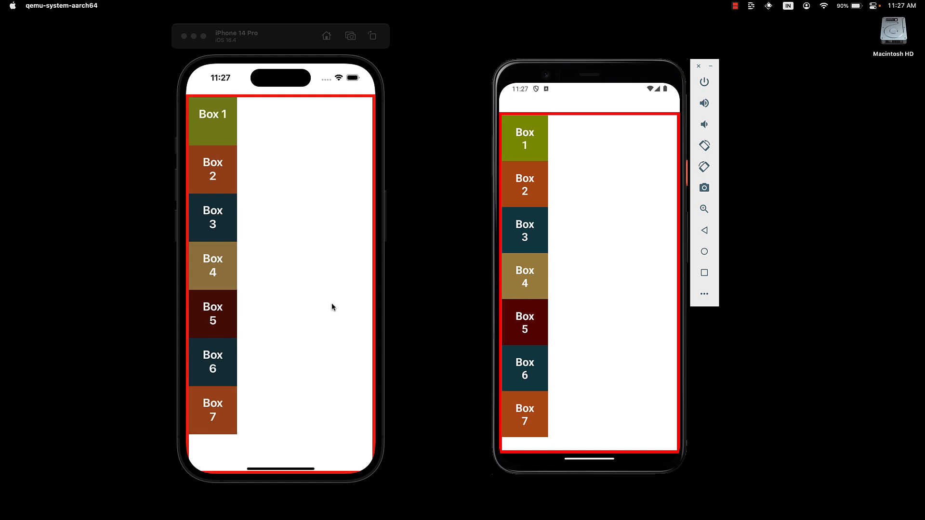
{"action": "mouse_move", "coordinate": [307, 236]}
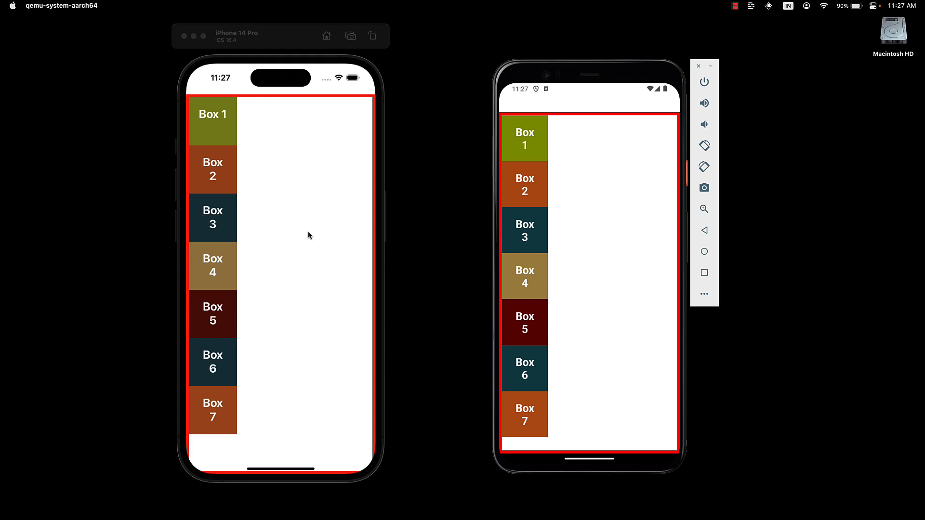
{"action": "mouse_move", "coordinate": [248, 149]}
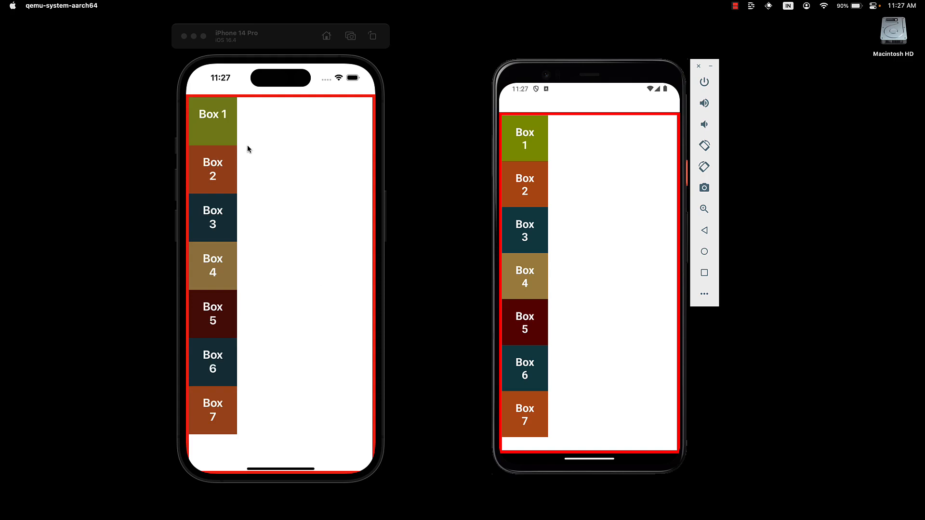
{"action": "mouse_move", "coordinate": [232, 214]}
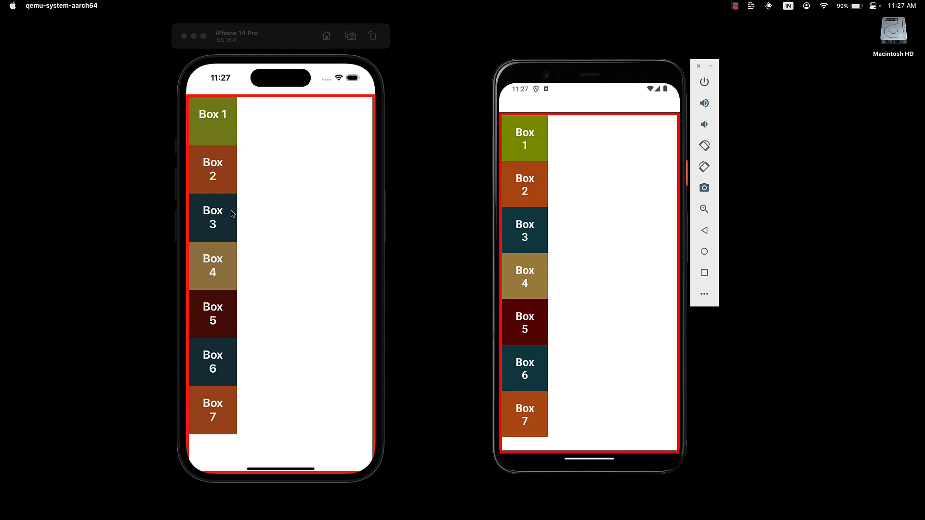
{"action": "mouse_move", "coordinate": [295, 257]}
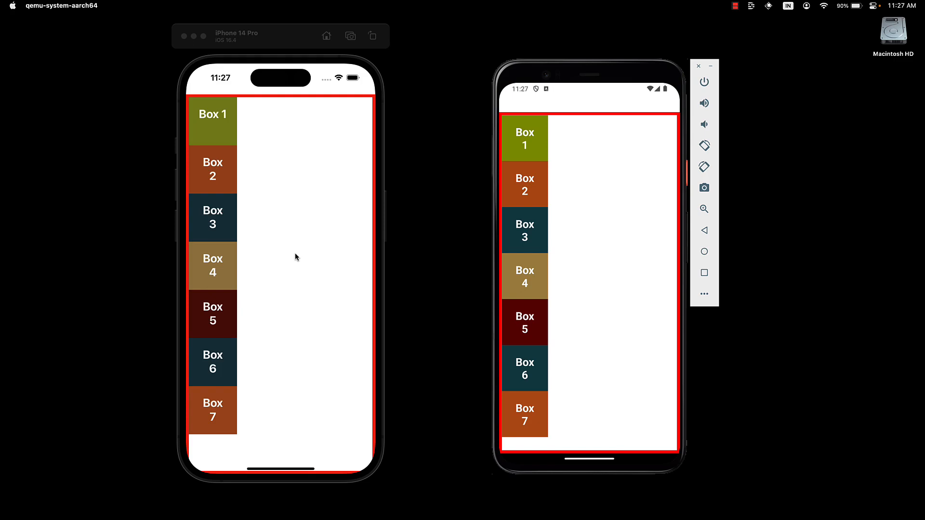
{"action": "mouse_move", "coordinate": [293, 271]}
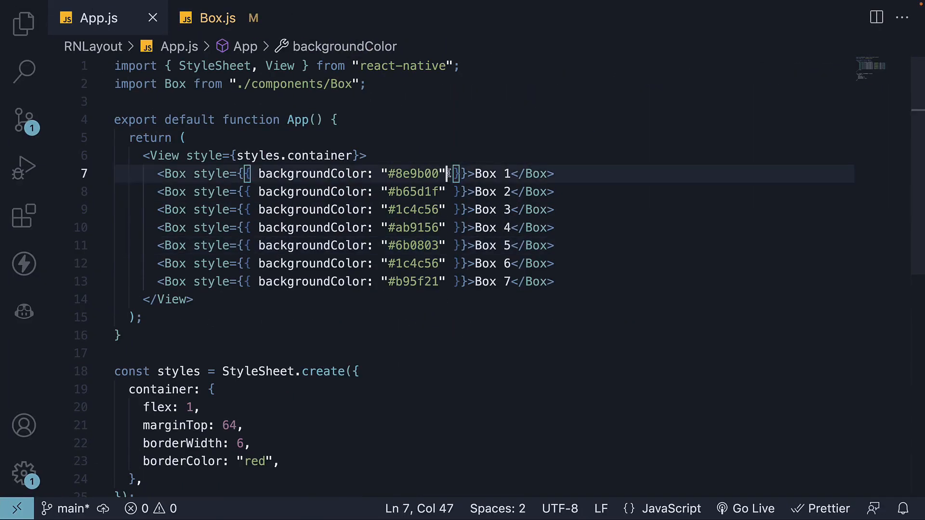
- Add top: 75 and left: 75 to the inline styles of Box 1 and Box 4
{"action": "type", "text": ", t"}
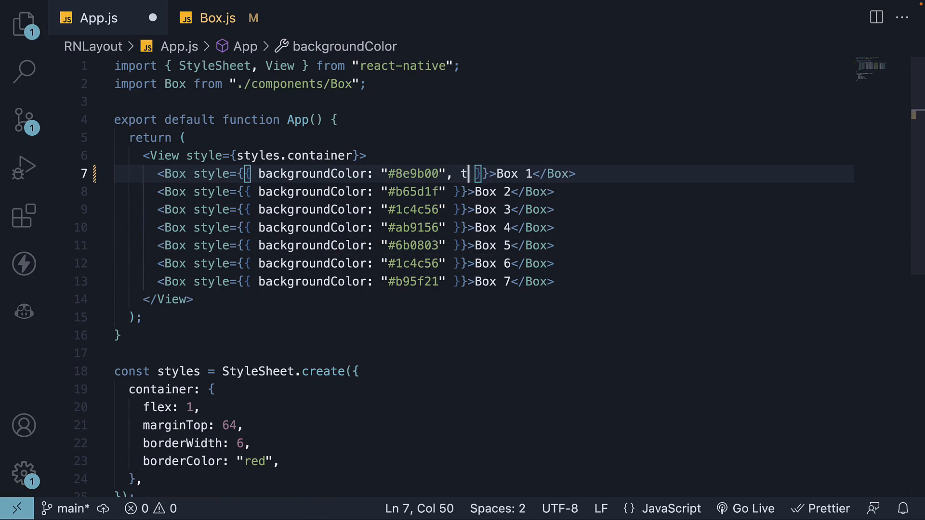
{"action": "type", "text": "op: 75, left: 75"}
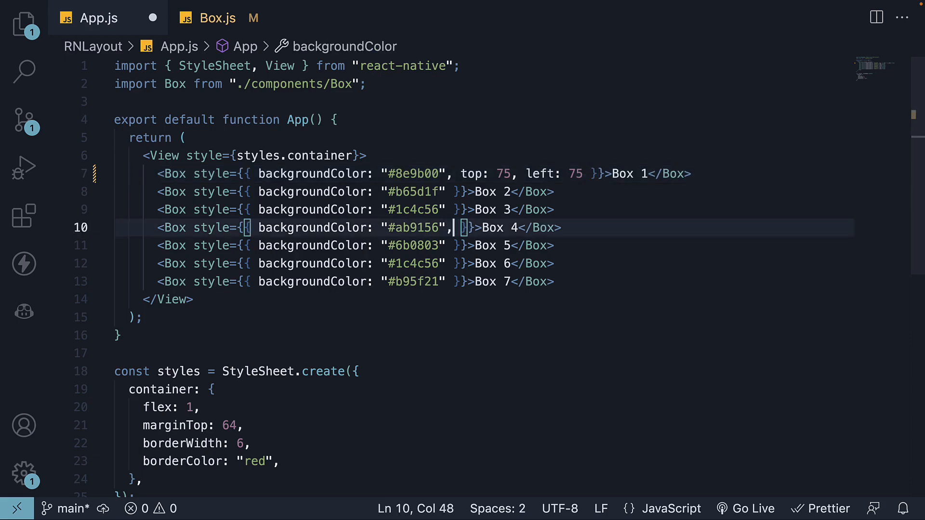
{"action": "type", "text": "top:"}
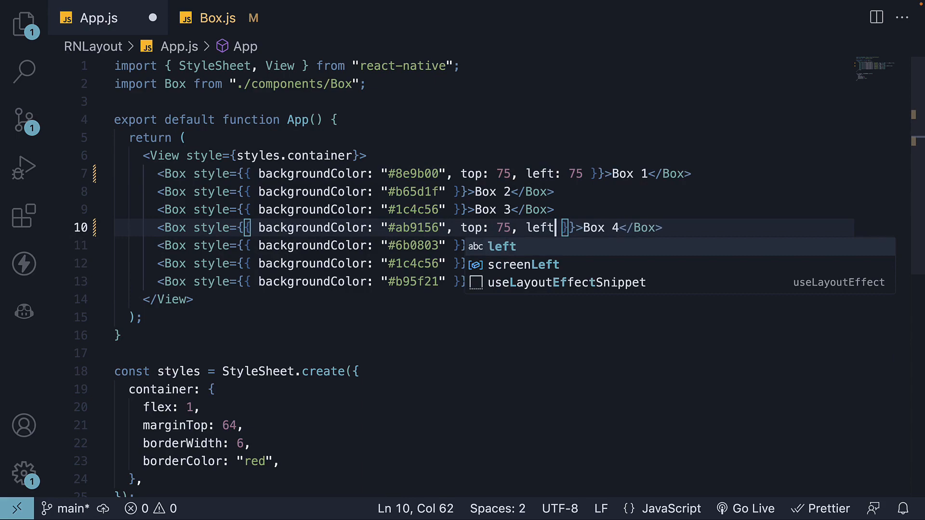
{"action": "type", "text": "75"}
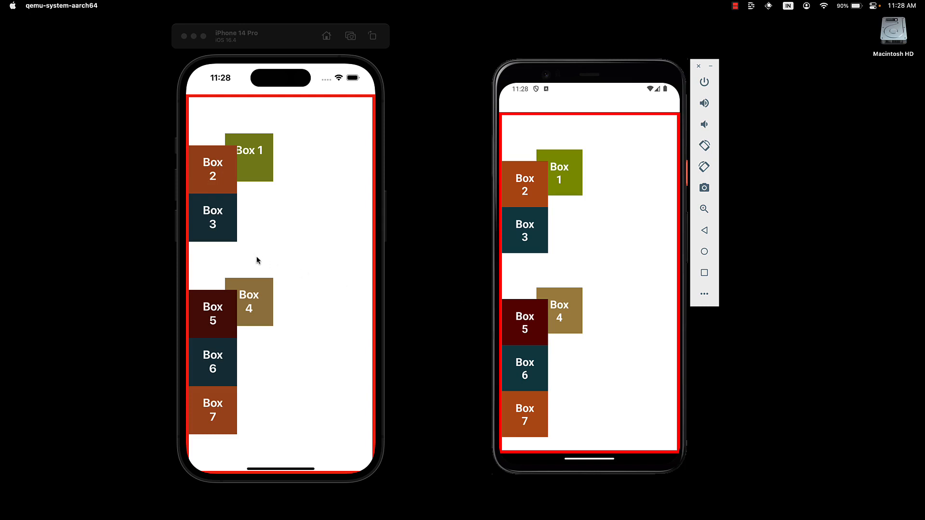
{"action": "mouse_move", "coordinate": [215, 122]}
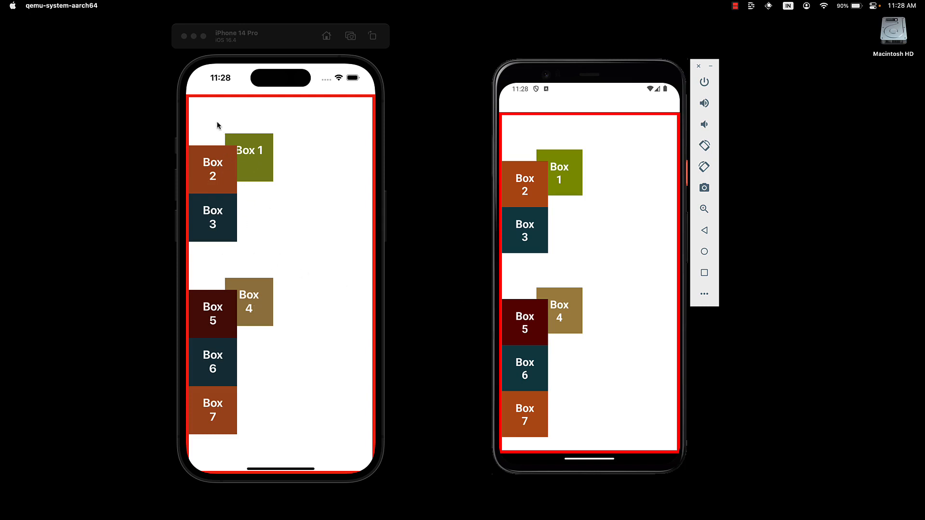
{"action": "mouse_move", "coordinate": [267, 296]}
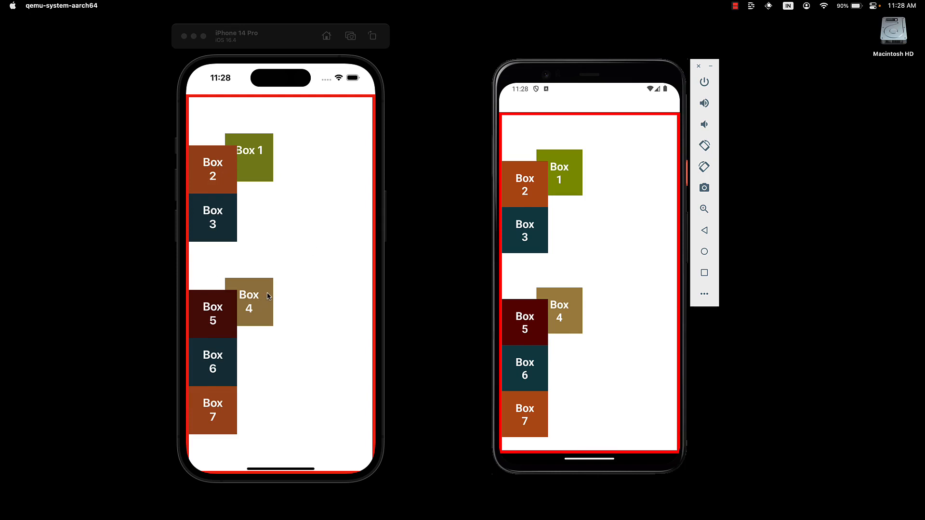
{"action": "mouse_move", "coordinate": [210, 319]}
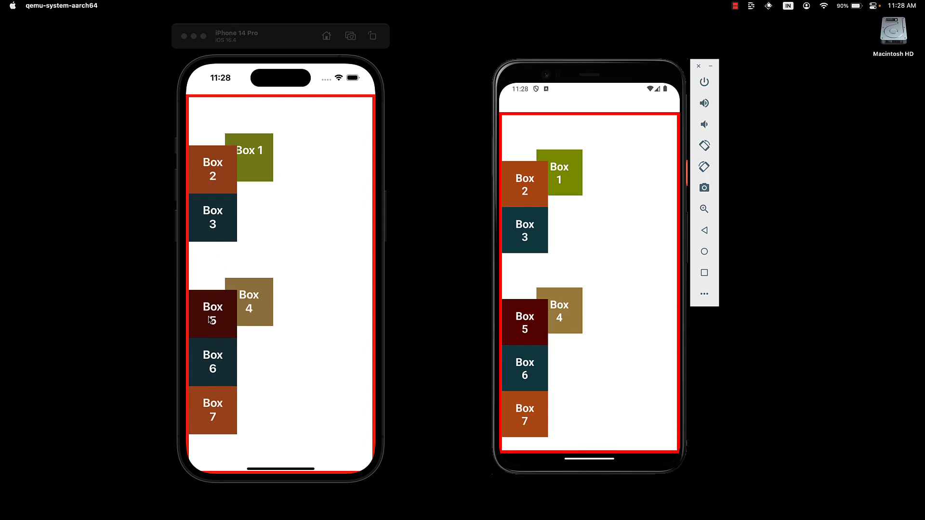
{"action": "mouse_move", "coordinate": [289, 268]}
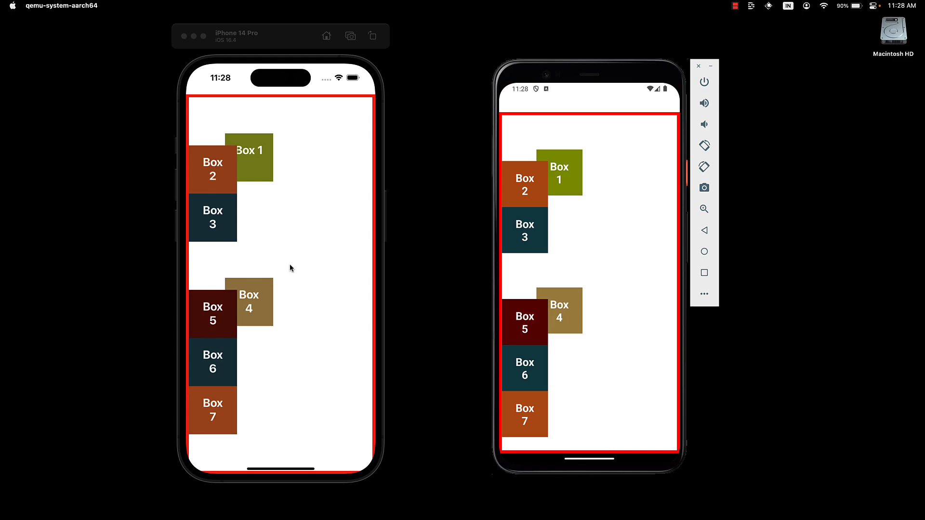
- Give Box 4 position: "absolute", save so Prettier reformats it, and change top to 100
{"action": "left_click", "coordinate": [89, 18]}
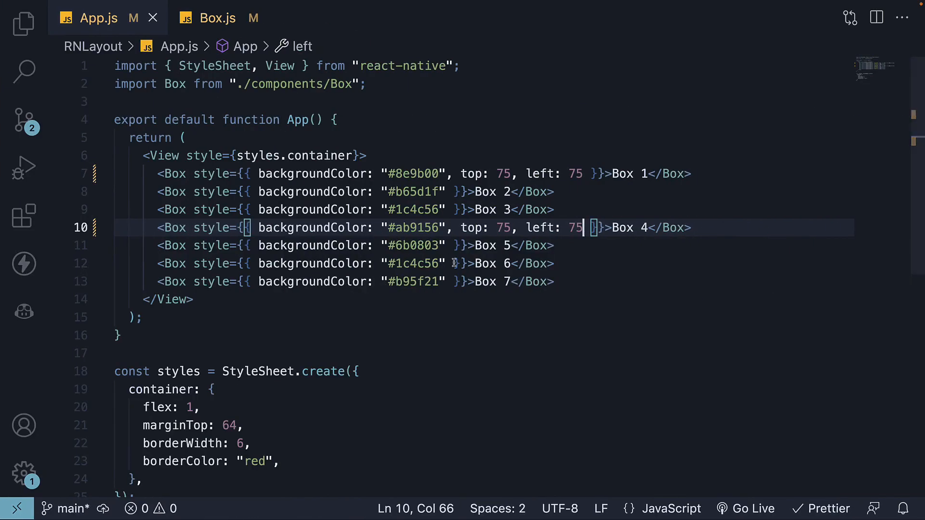
{"action": "mouse_move", "coordinate": [439, 263]}
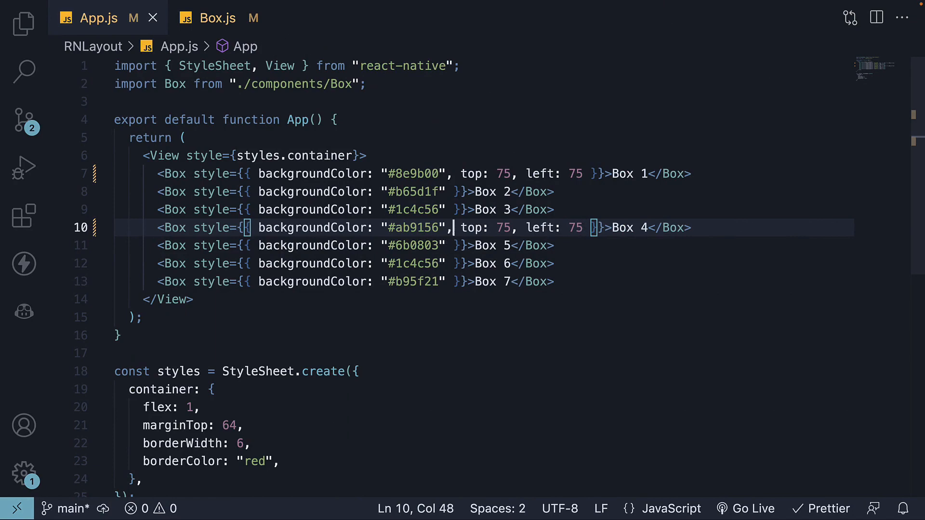
{"action": "type", "text": "position: \""}
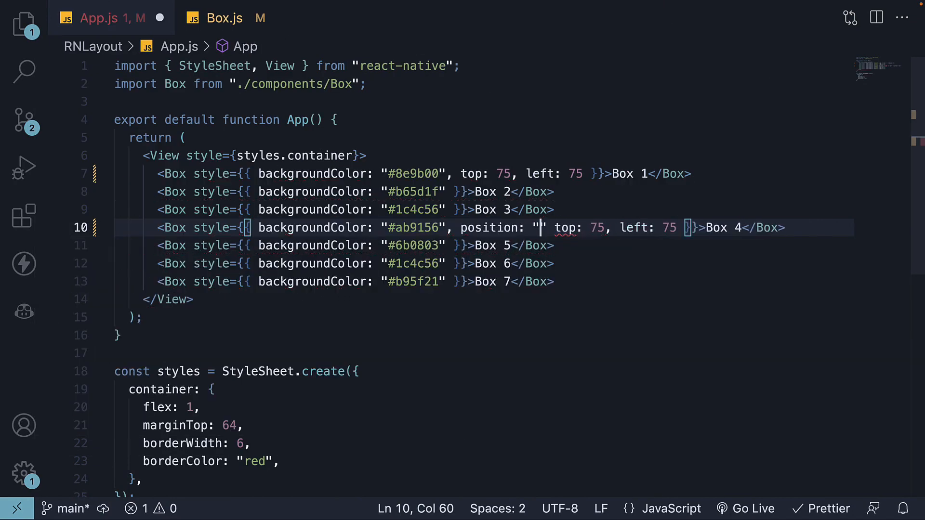
{"action": "type", "text": "absolute"}
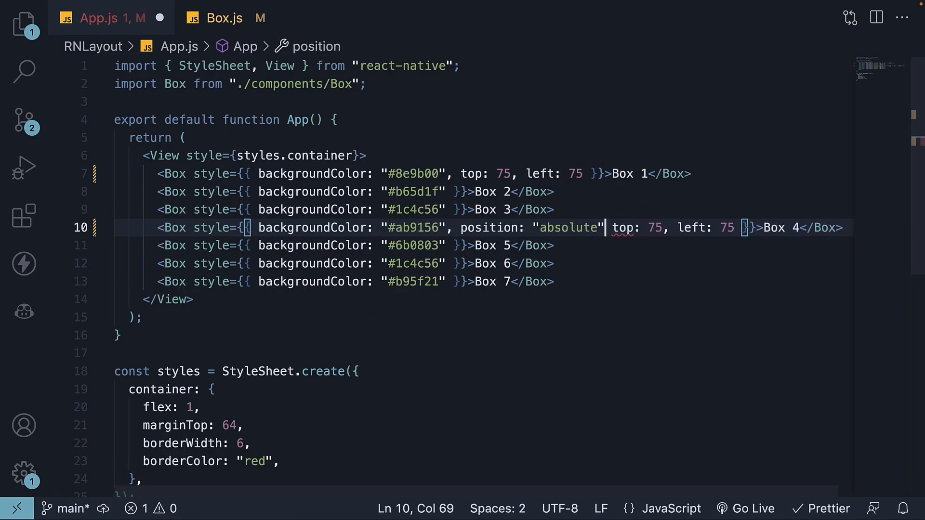
{"action": "key", "text": "ctrl+s"}
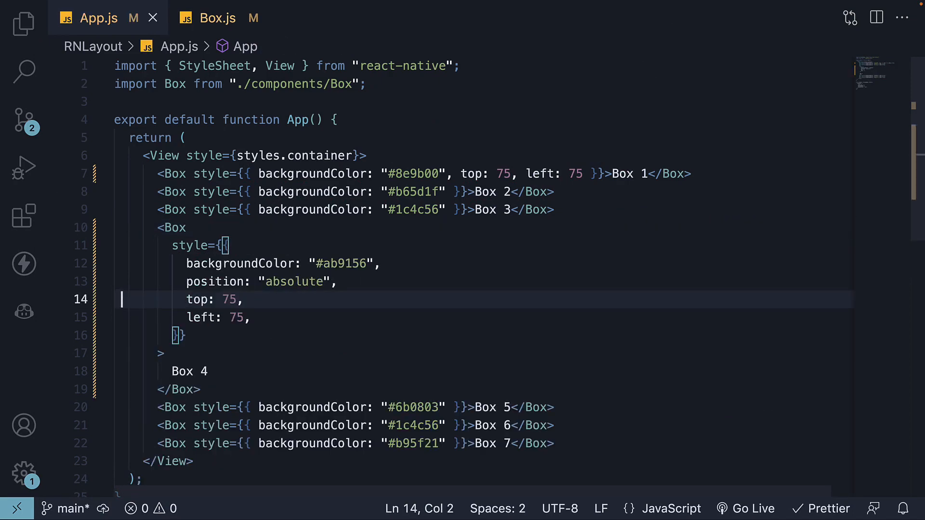
{"action": "type", "text": "100"}
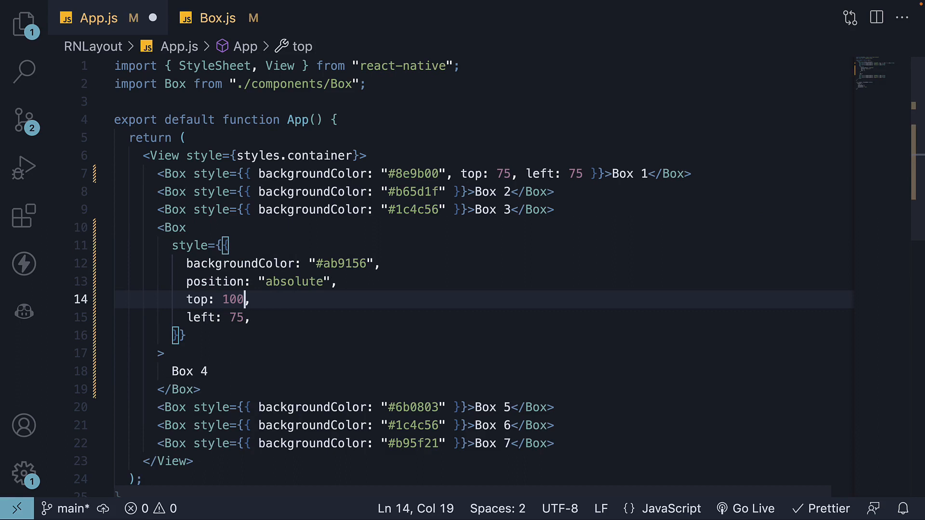
{"action": "type", "text": "100"}
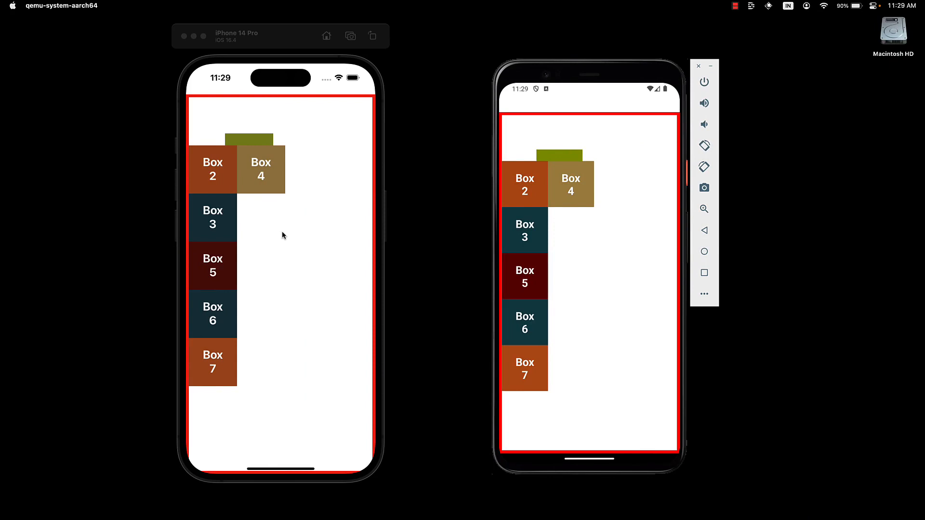
{"action": "mouse_move", "coordinate": [256, 208]}
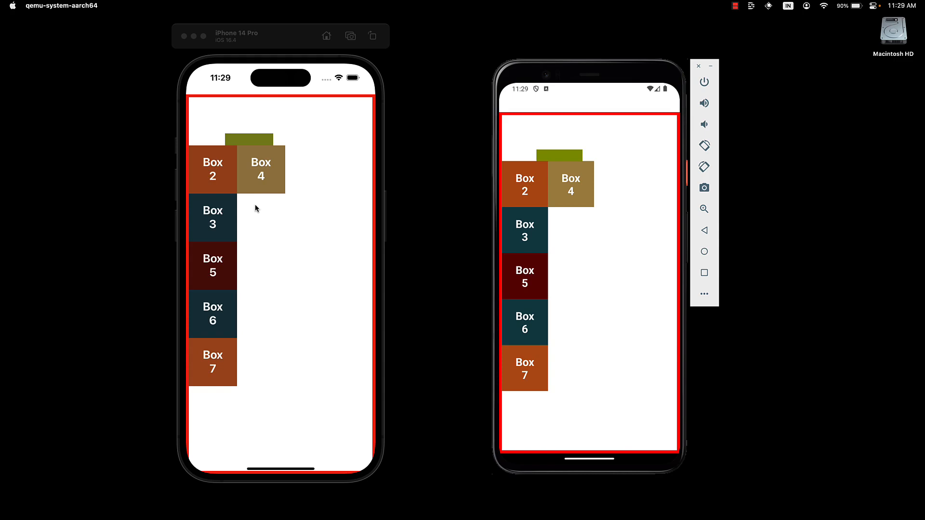
{"action": "mouse_move", "coordinate": [198, 111]}
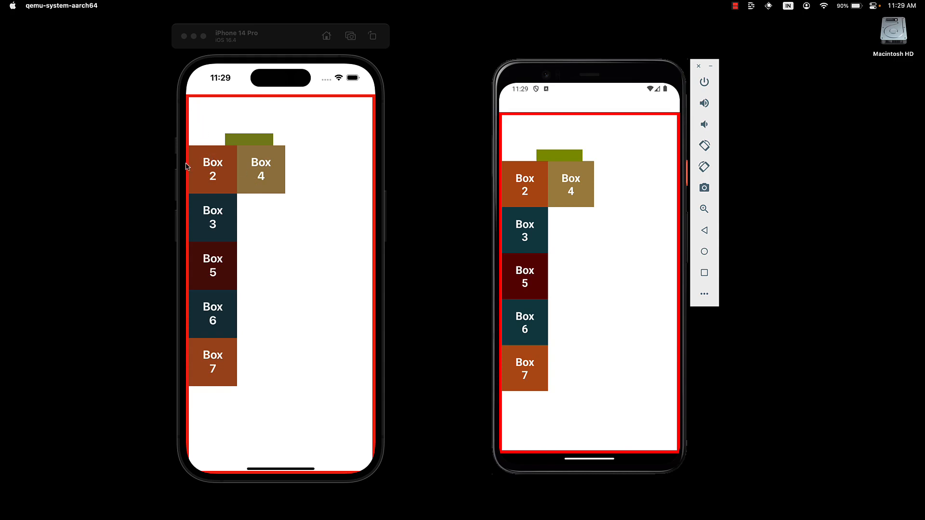
{"action": "mouse_move", "coordinate": [272, 185]}
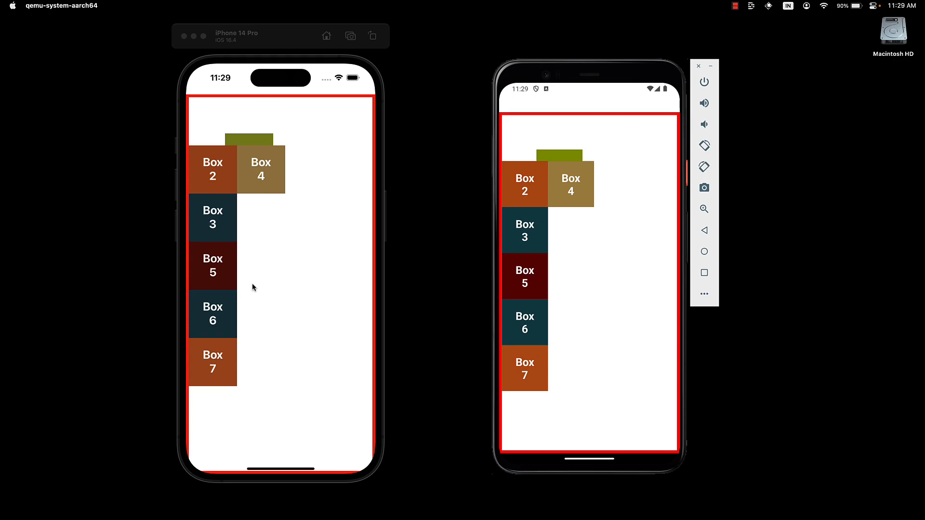
{"action": "mouse_move", "coordinate": [239, 285]}
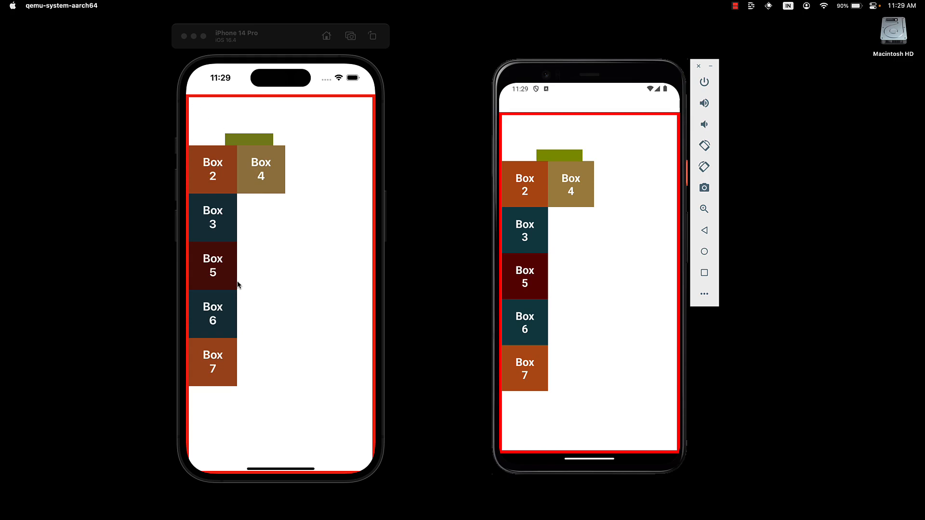
{"action": "mouse_move", "coordinate": [229, 294]}
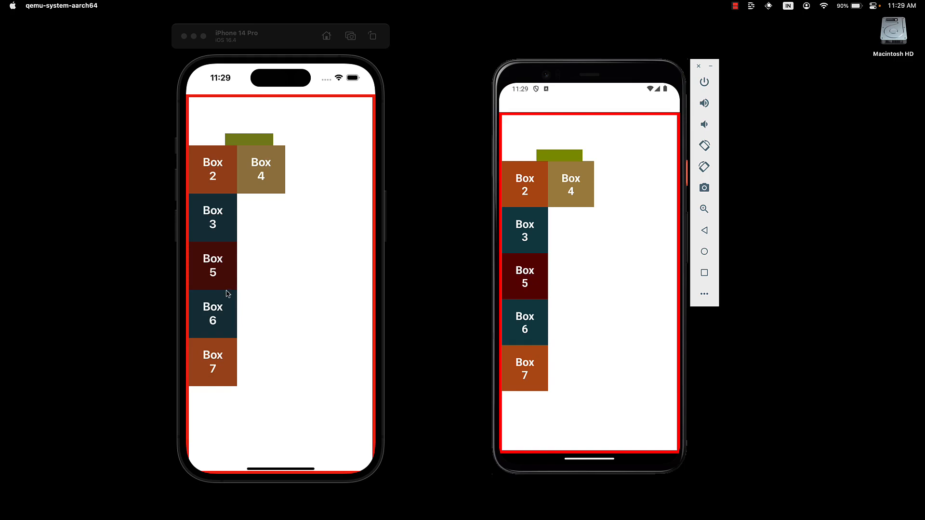
{"action": "mouse_move", "coordinate": [226, 229]}
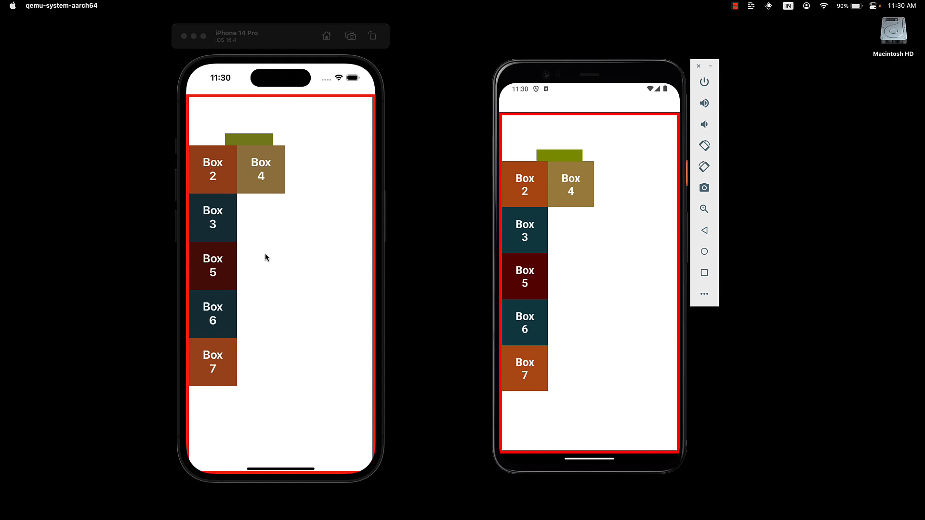
{"action": "mouse_move", "coordinate": [232, 241]}
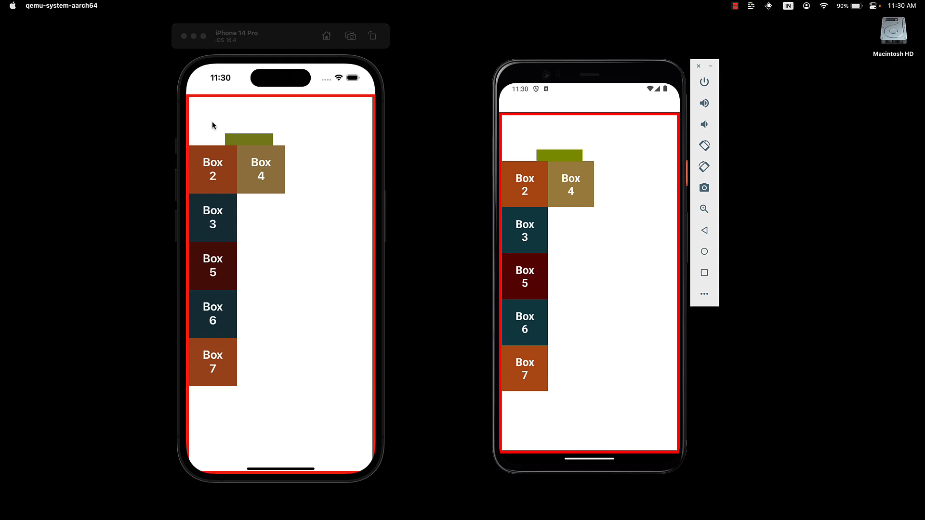
{"action": "mouse_move", "coordinate": [247, 139]}
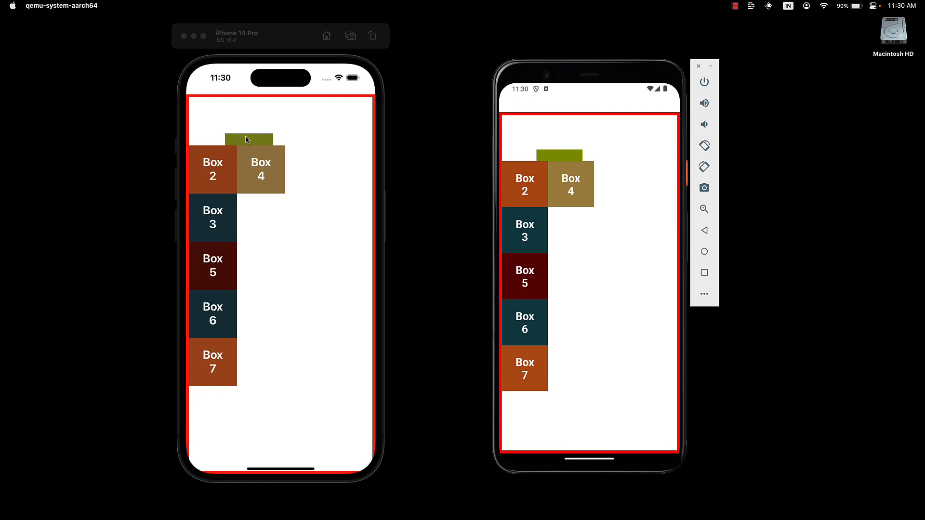
{"action": "mouse_move", "coordinate": [304, 247]}
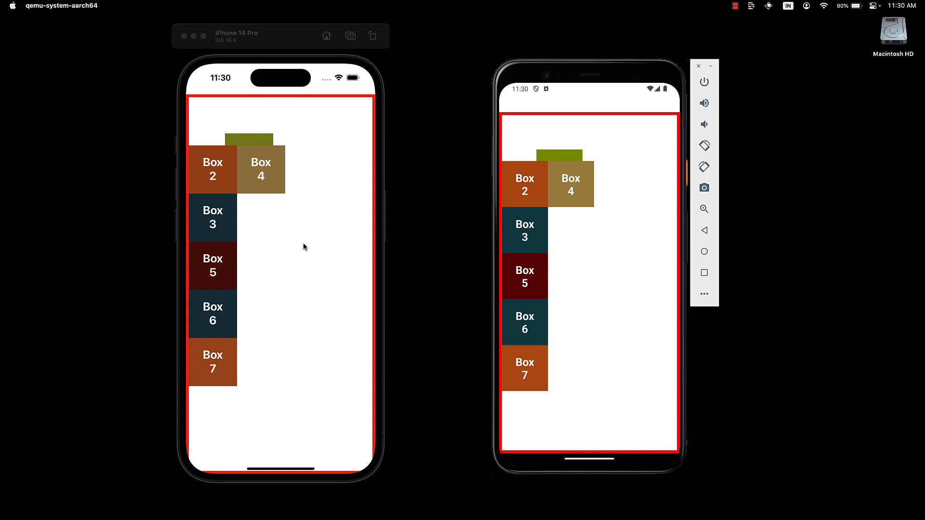
{"action": "mouse_move", "coordinate": [317, 250]}
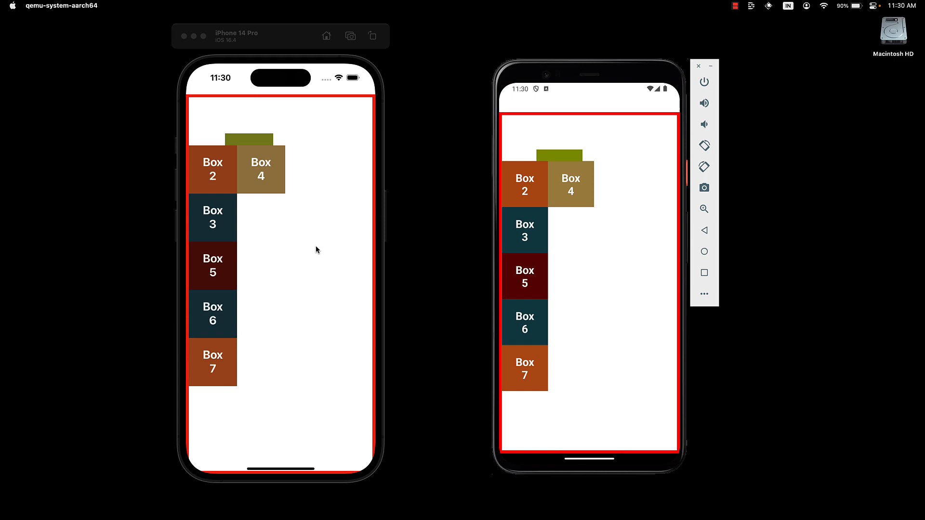